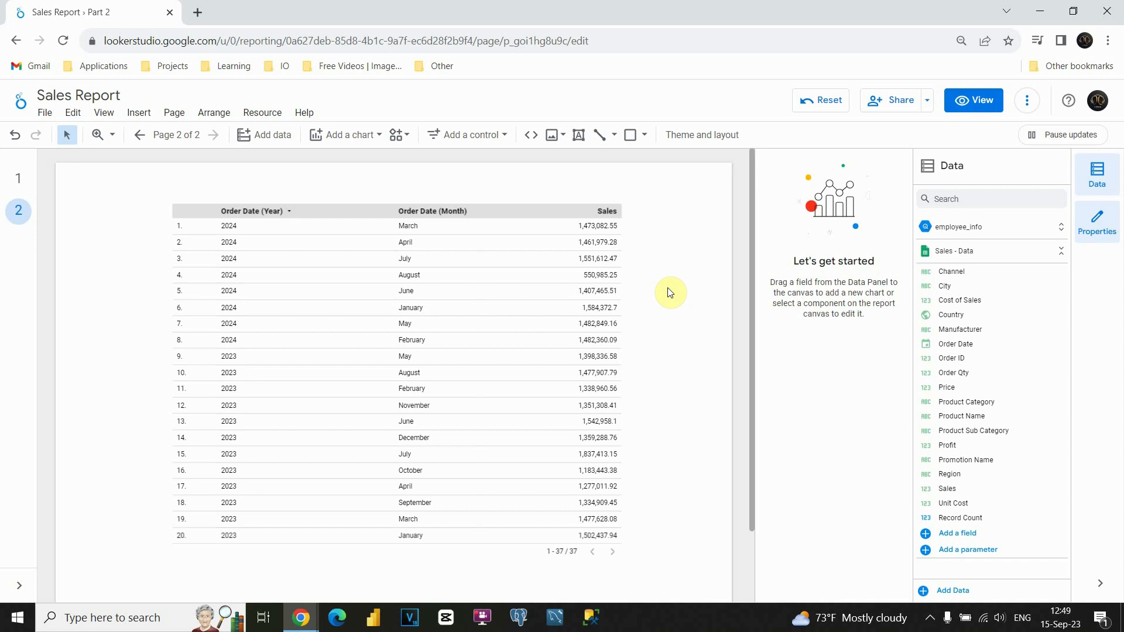
mouse_move(645, 288)
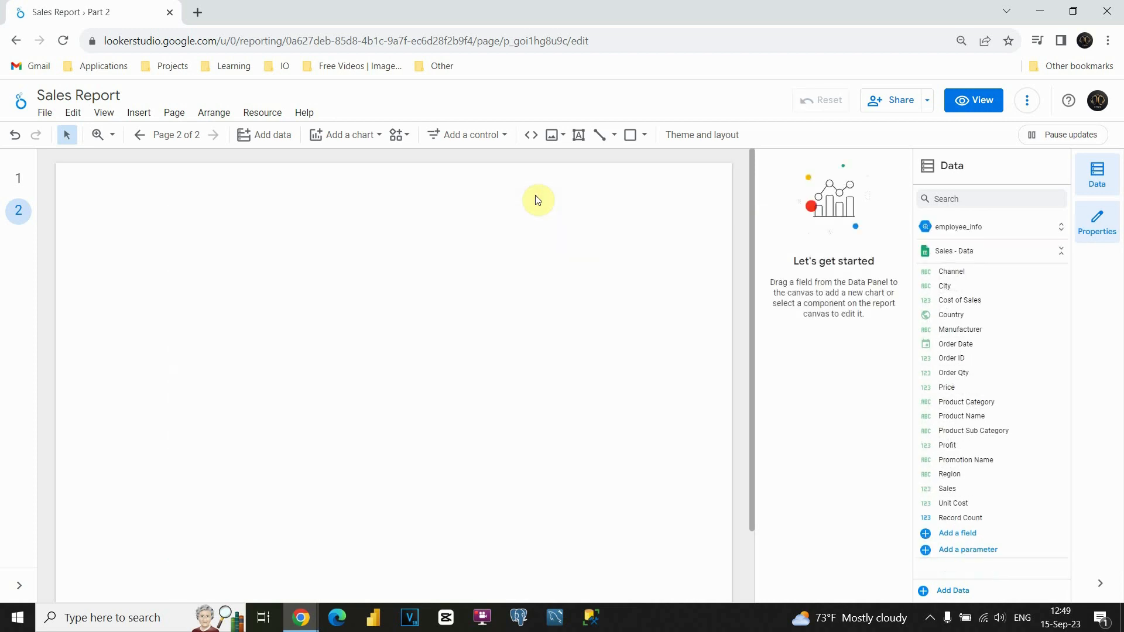
mouse_move(347, 135)
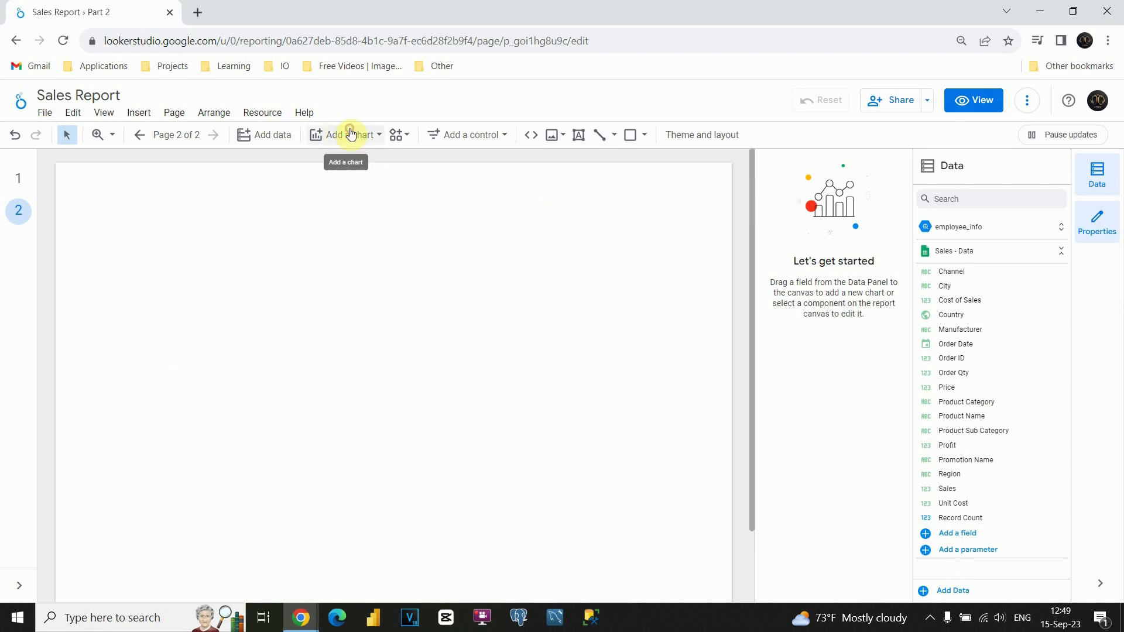
Step: Insert a plain table at page 2's top left showing record counts by Channel
click(347, 135)
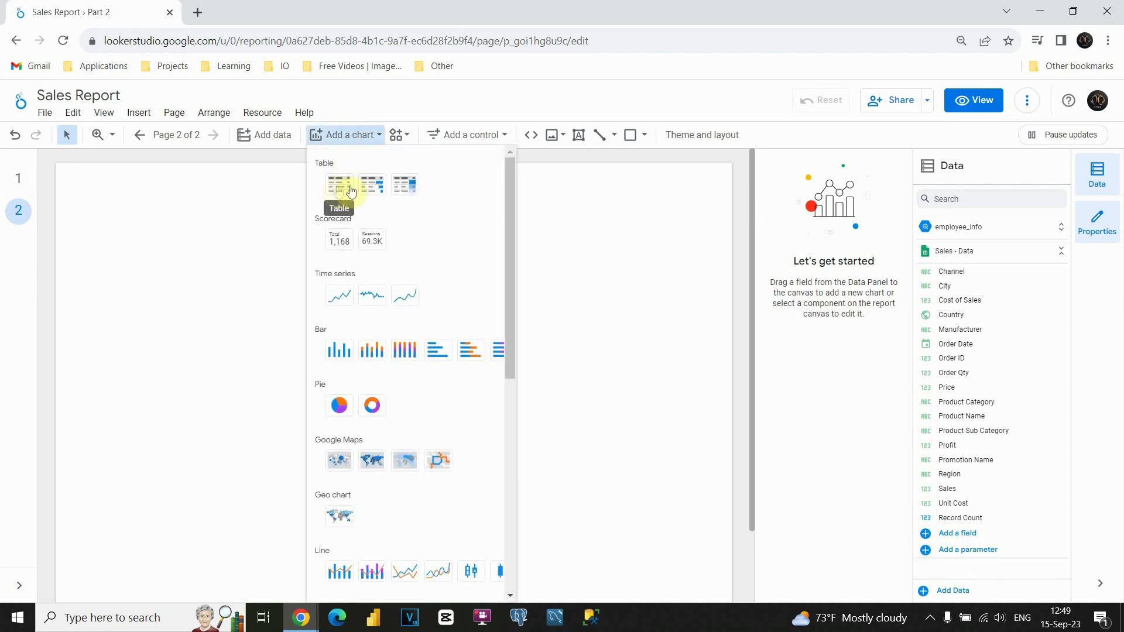
mouse_move(371, 185)
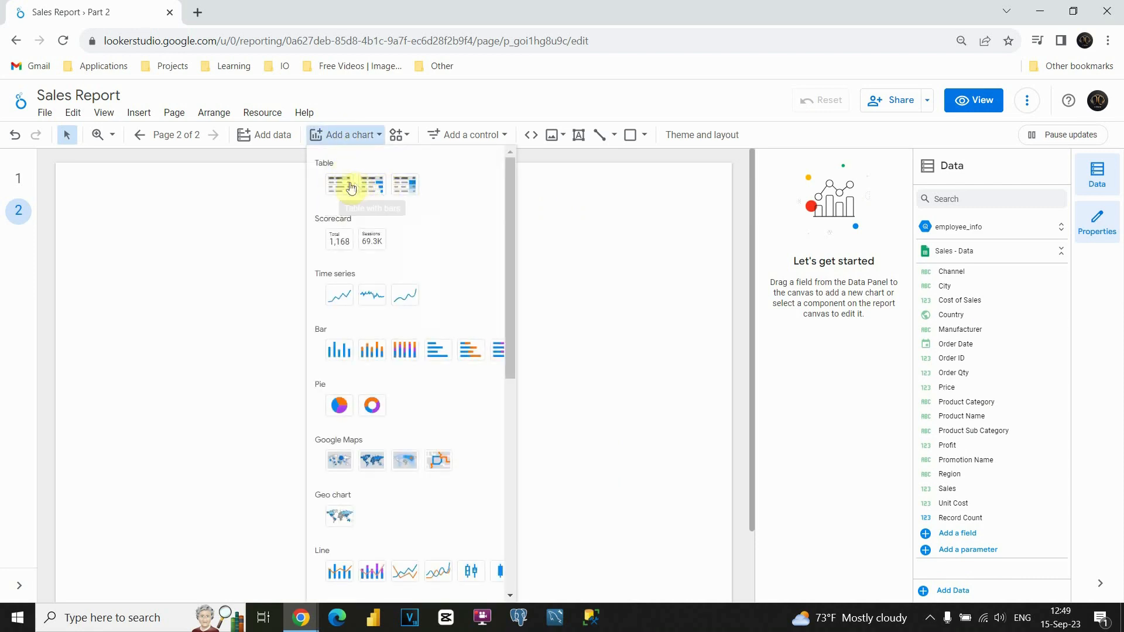
click(339, 184)
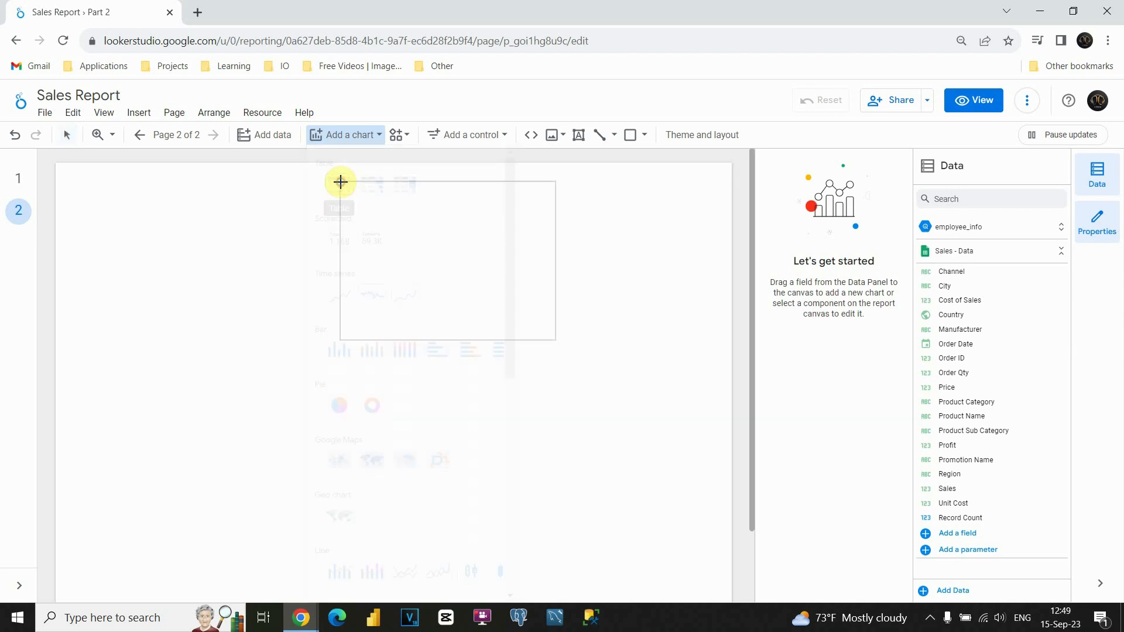
click(338, 188)
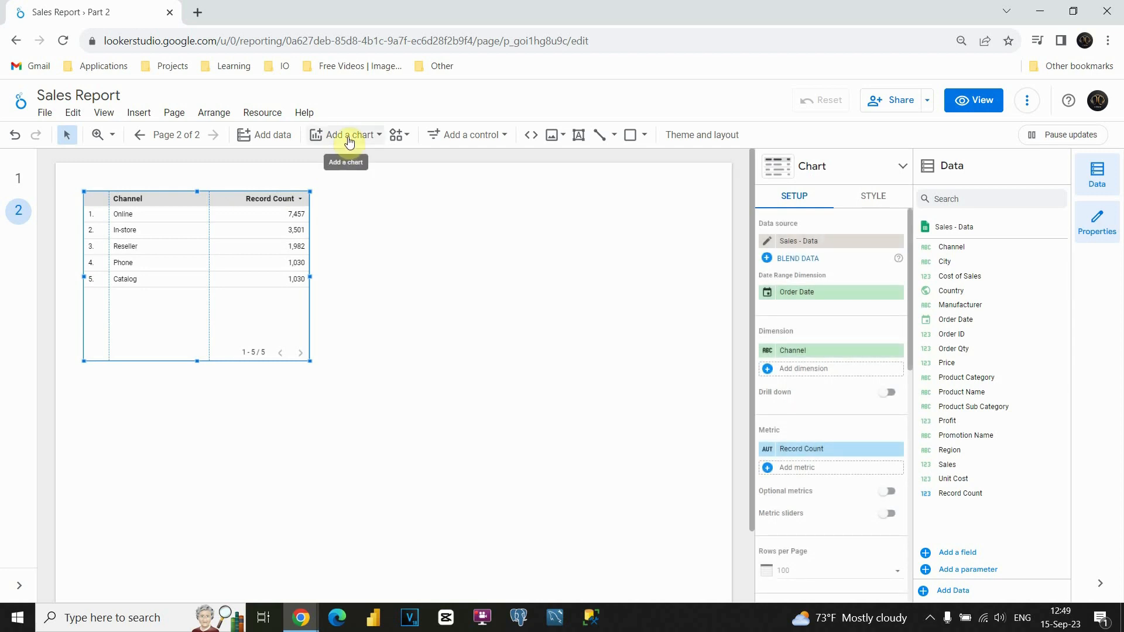
Step: Add a table with bars beside the first table, showing Order ID by Promotion Name
click(350, 135)
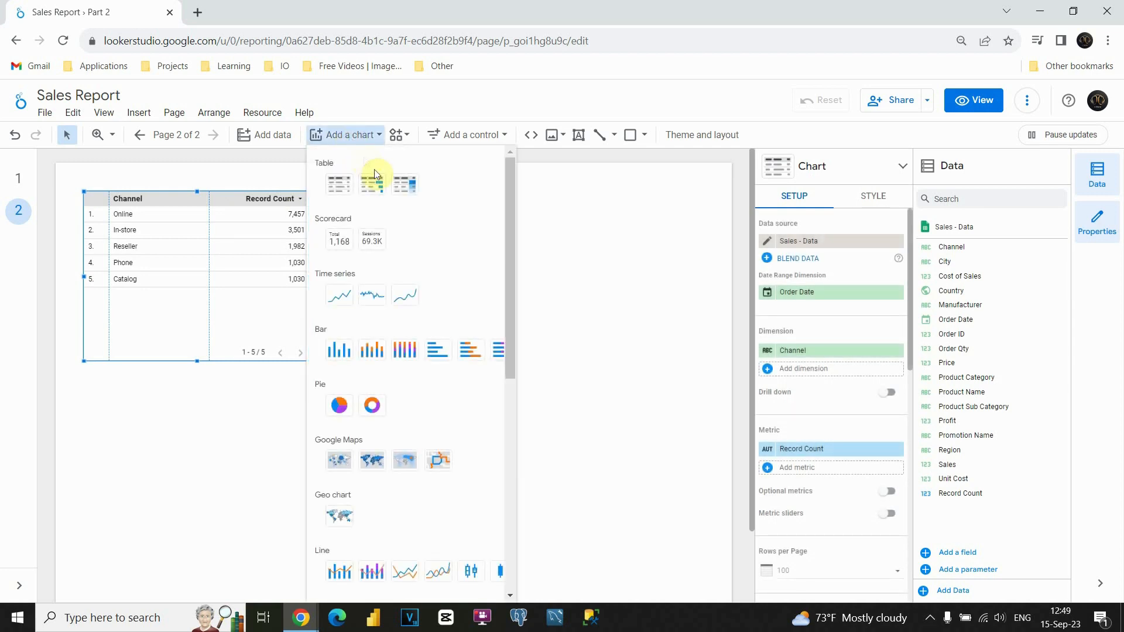
click(372, 183)
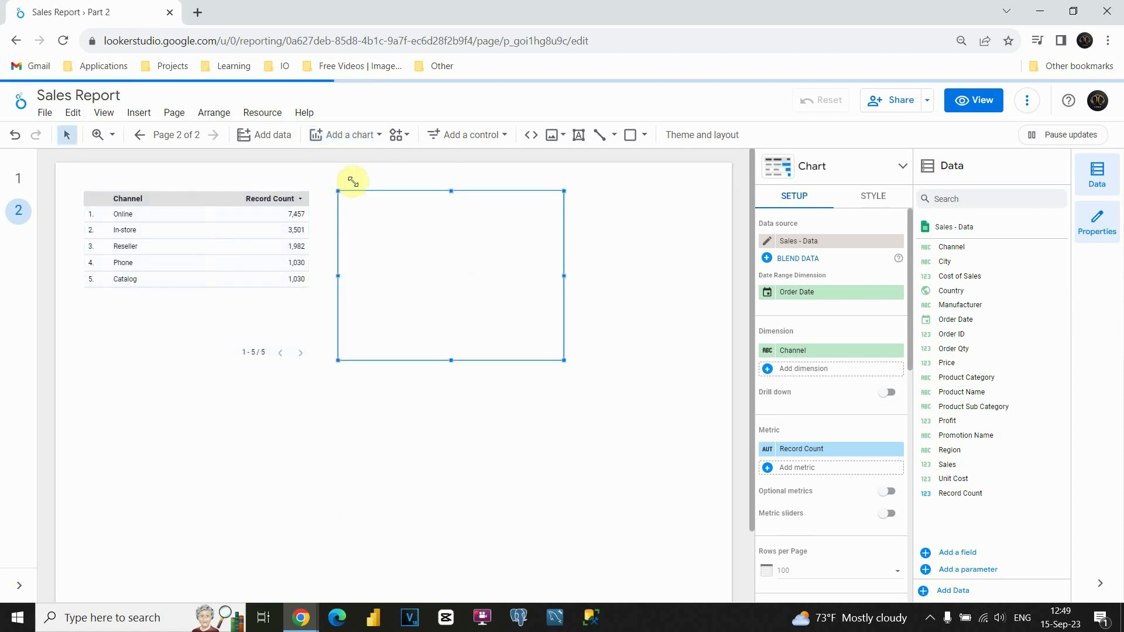
click(351, 135)
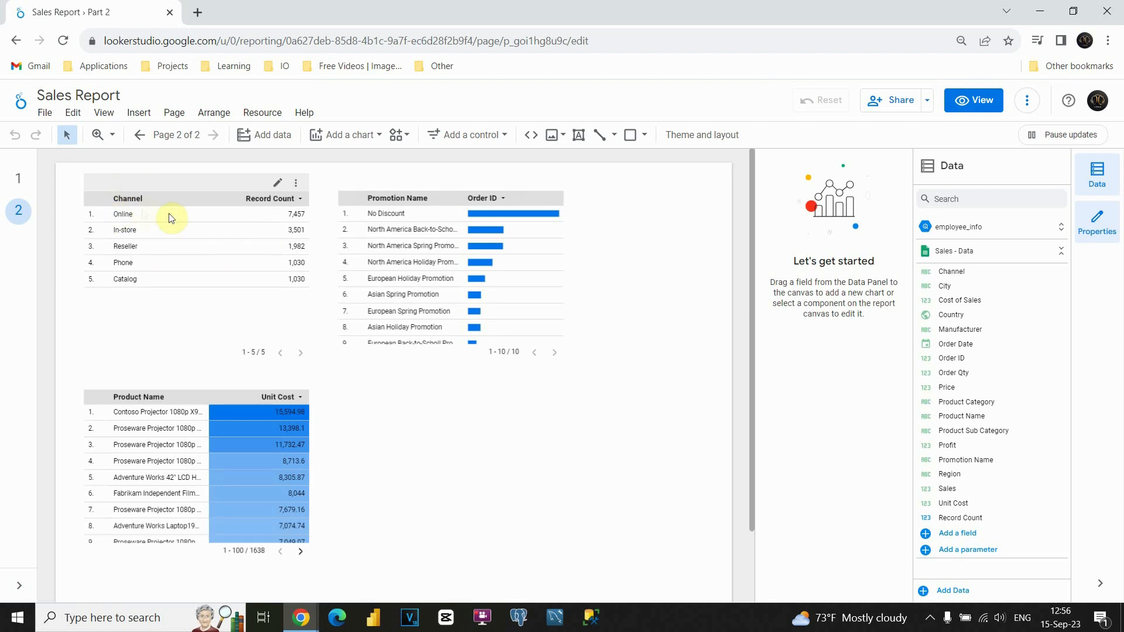
mouse_move(300, 248)
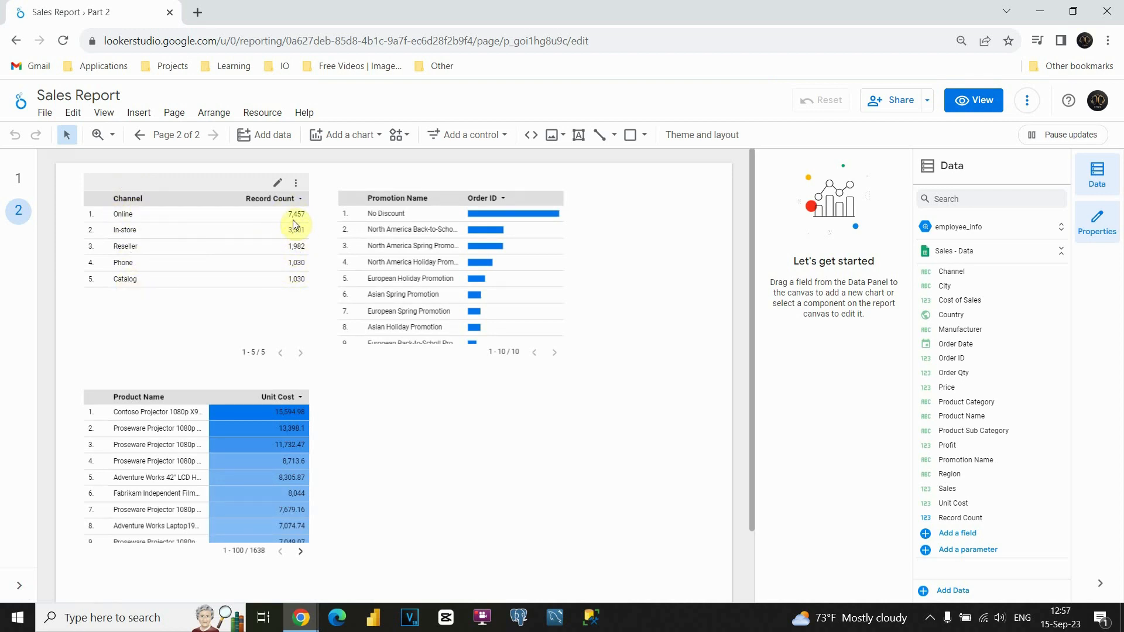
mouse_move(504, 224)
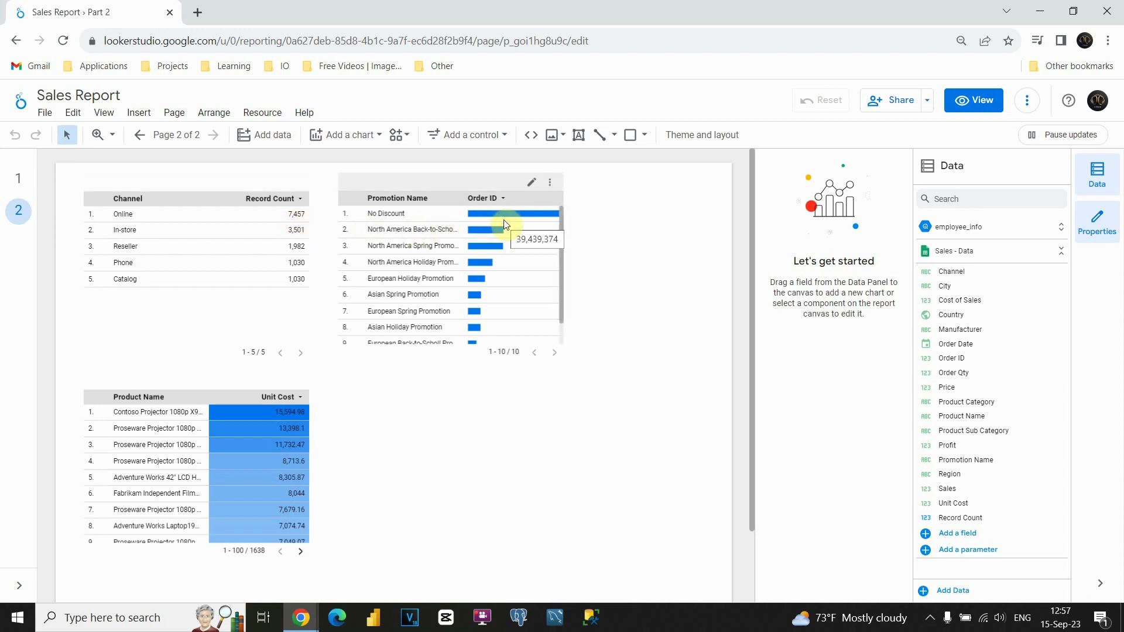
mouse_move(399, 218)
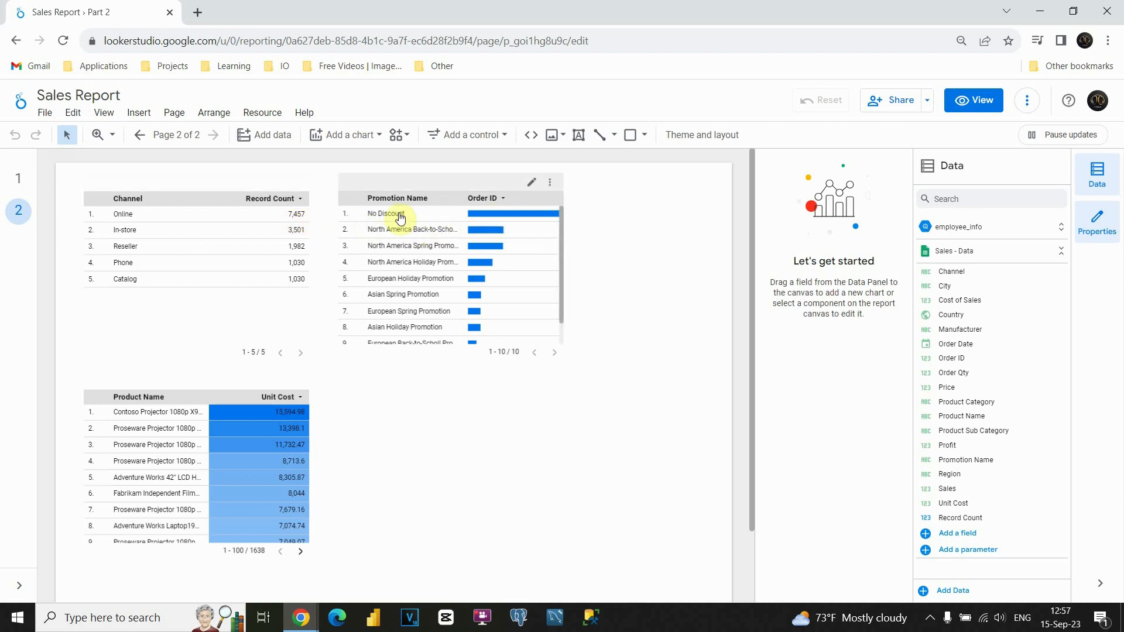
mouse_move(489, 208)
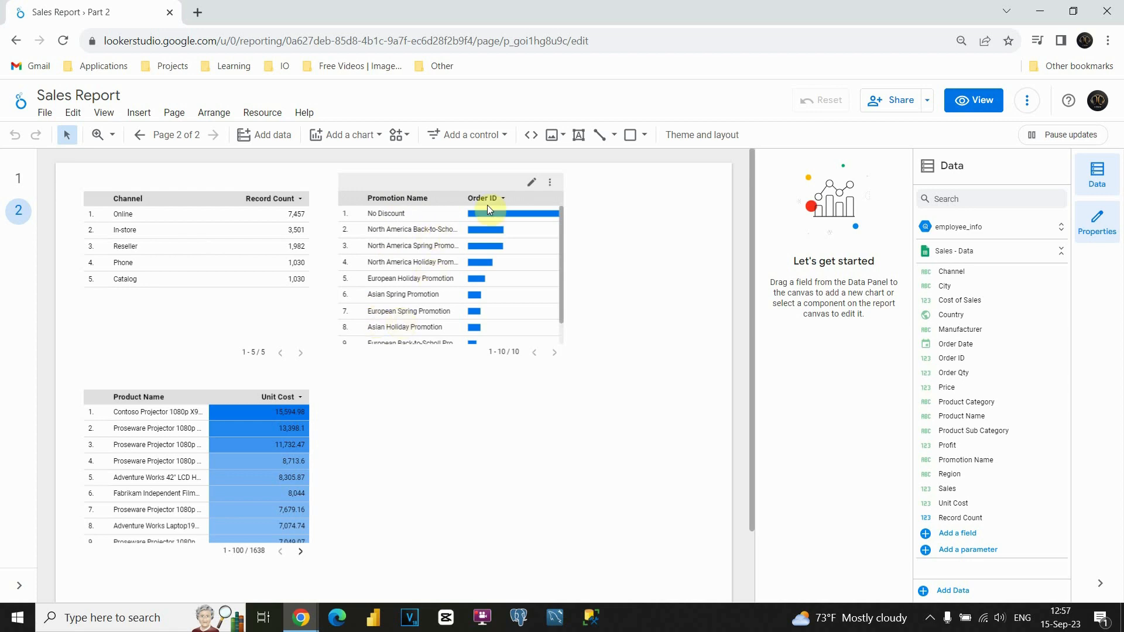
mouse_move(491, 214)
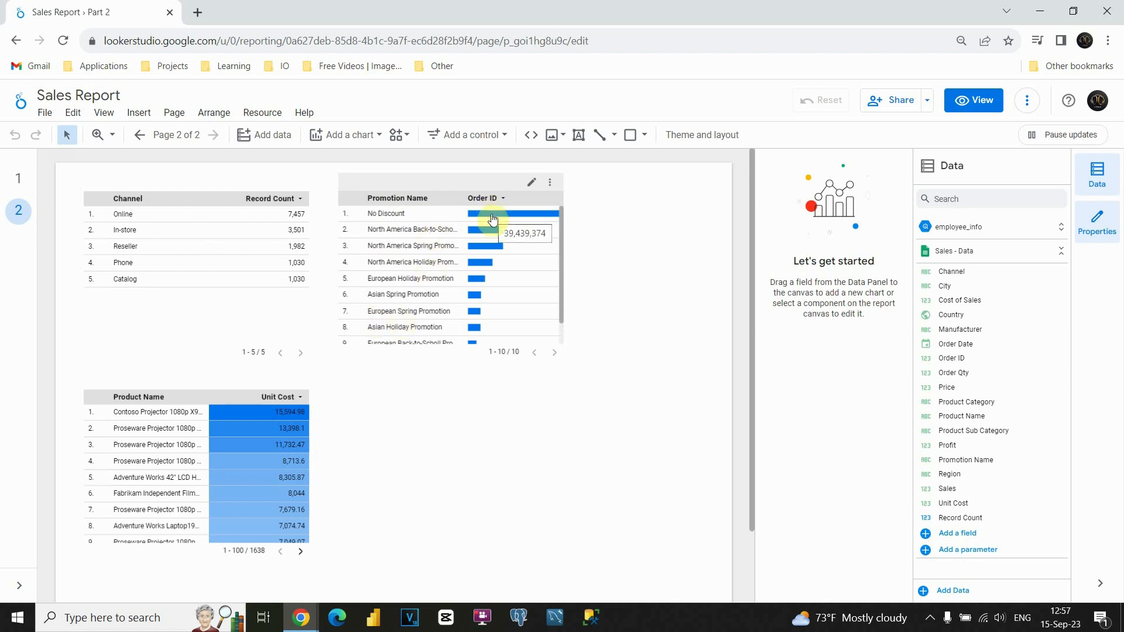
mouse_move(493, 249)
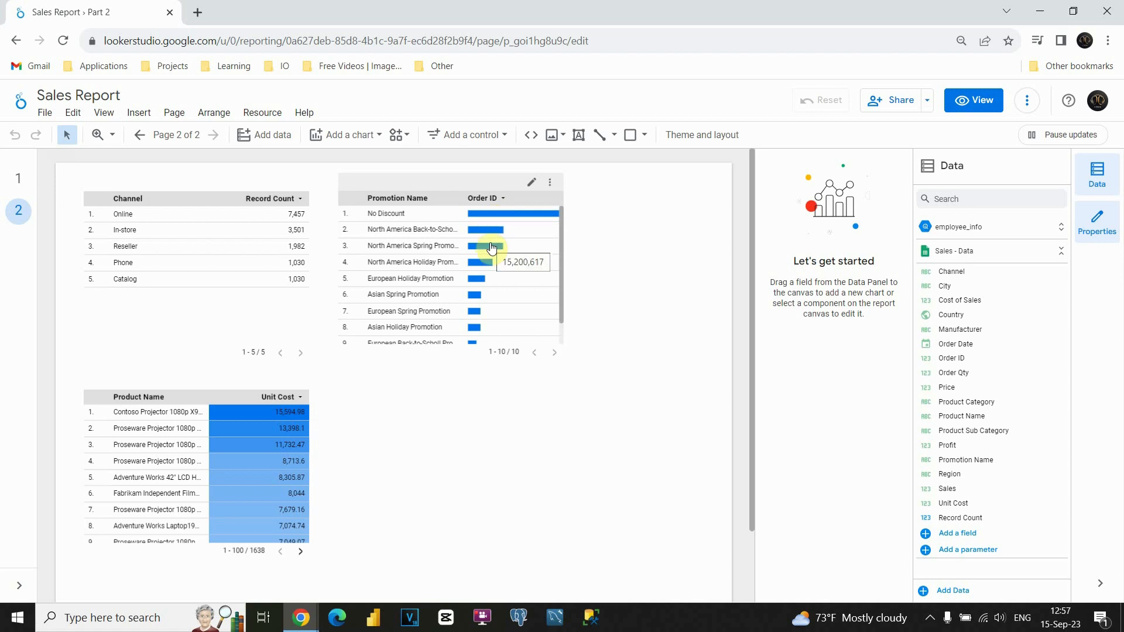
mouse_move(217, 536)
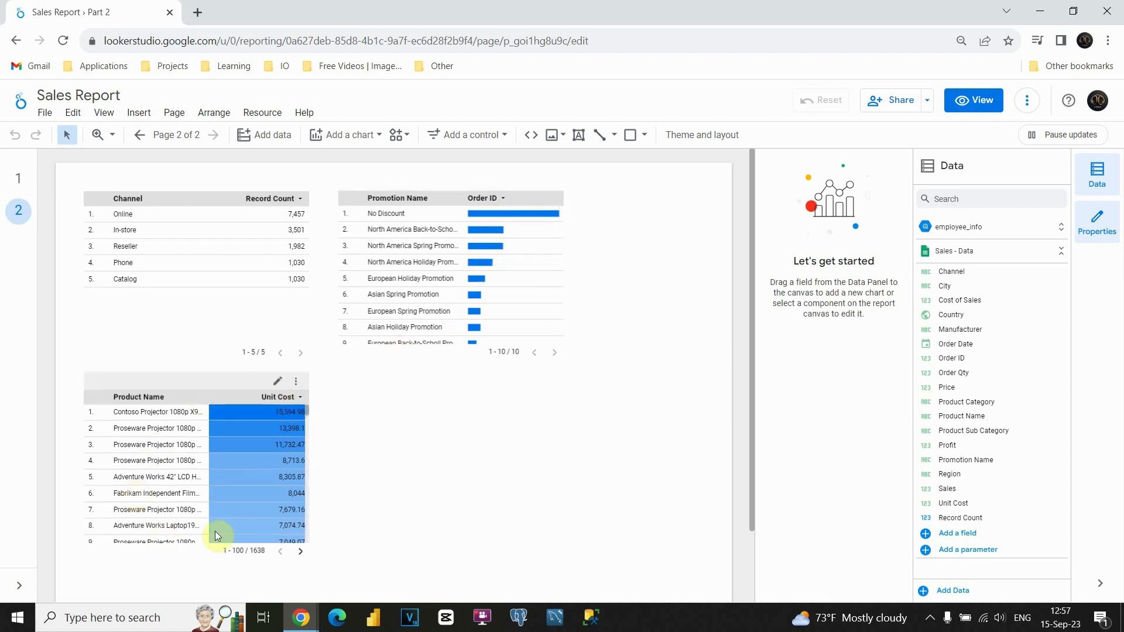
mouse_move(159, 416)
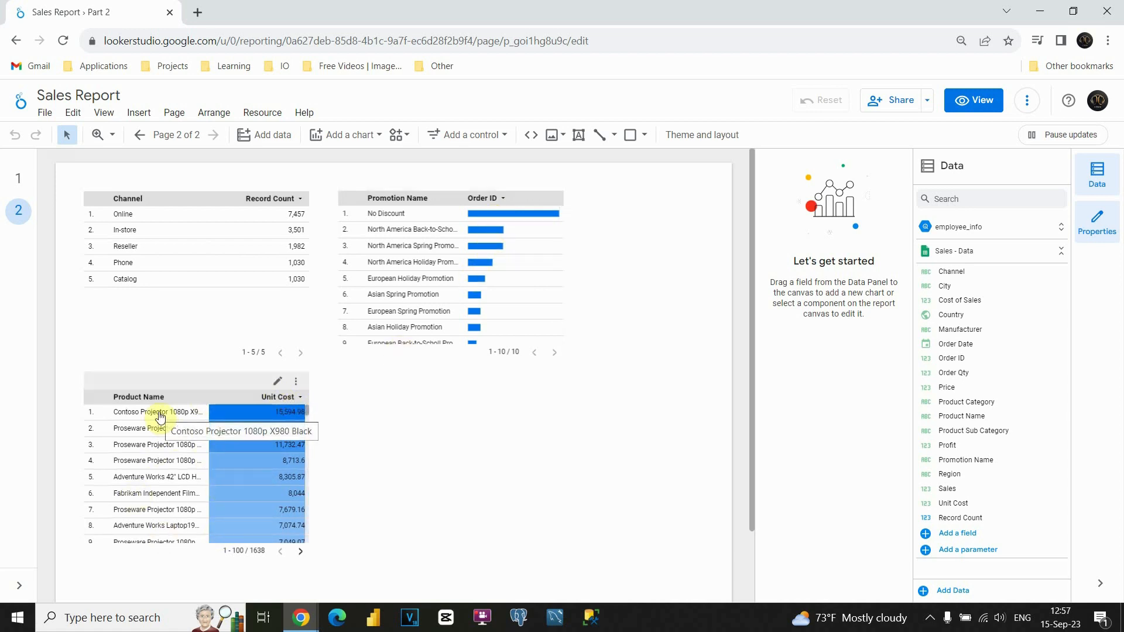